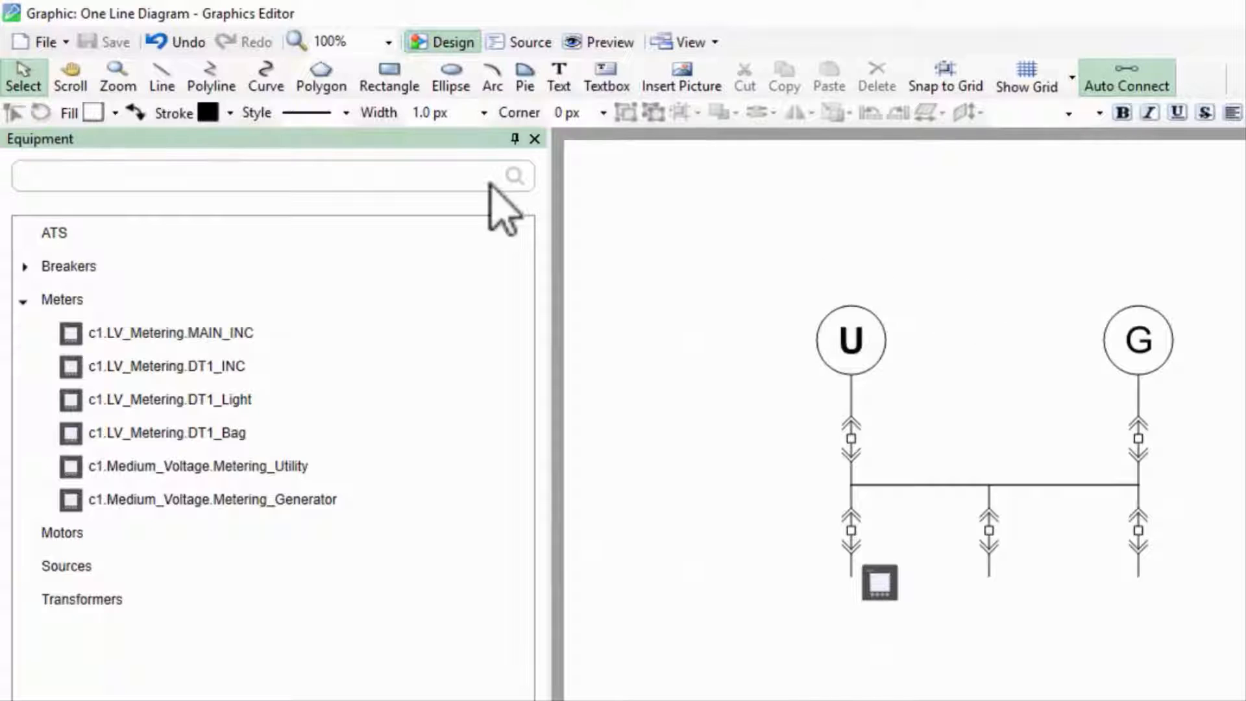
# - Open the File menu to start a new blank graphic
pyautogui.click(44, 42)
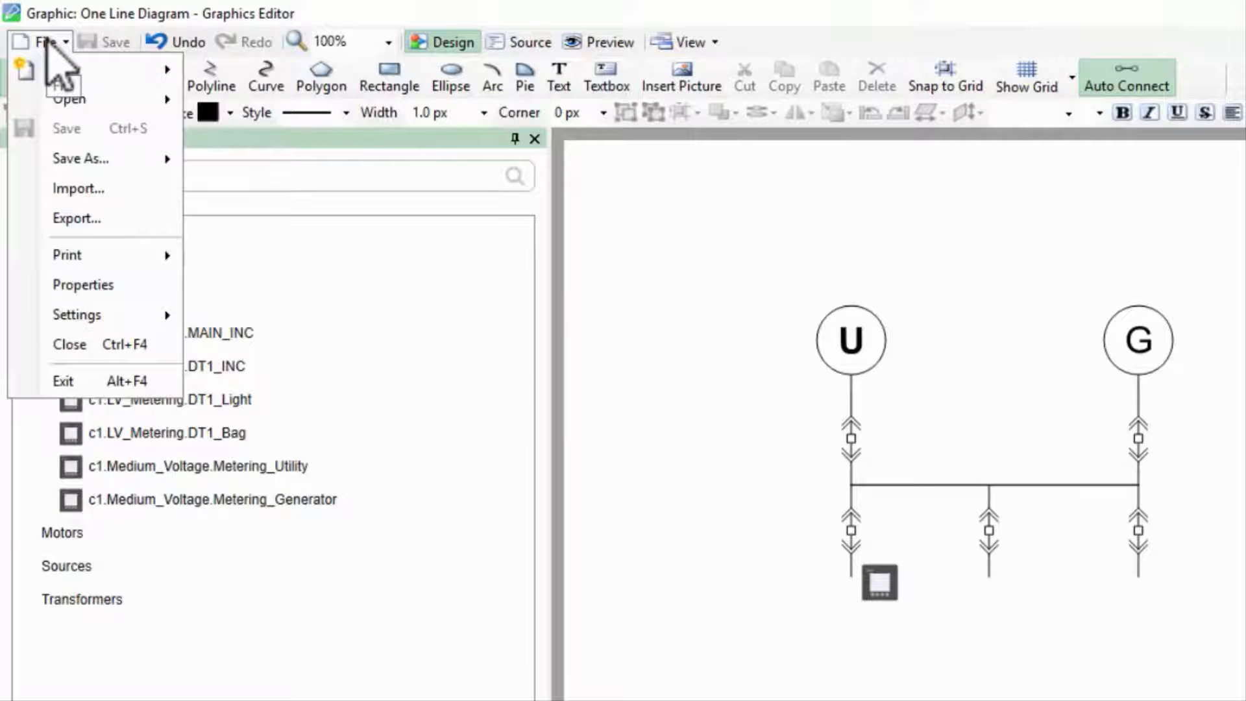
pyautogui.moveTo(62, 70)
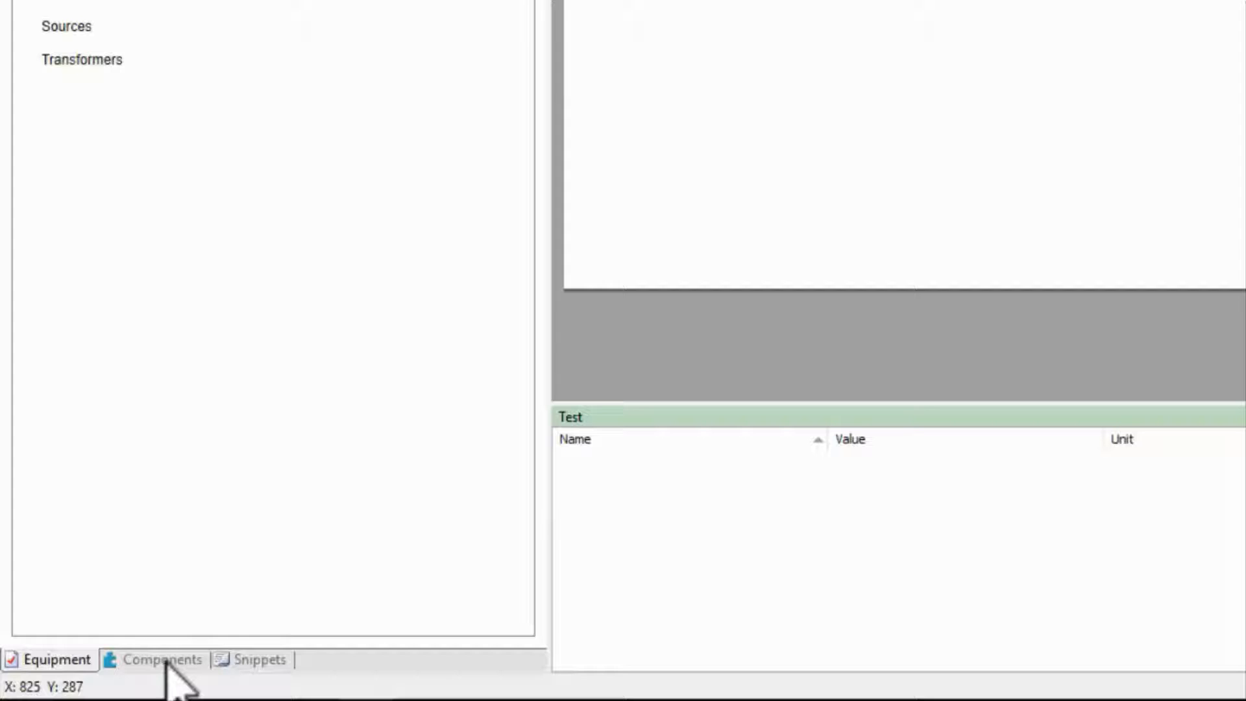
# - Place an ANSI Low Voltage Nonrackable Breaker Vertical on the right of the canvas and select it
pyautogui.click(161, 660)
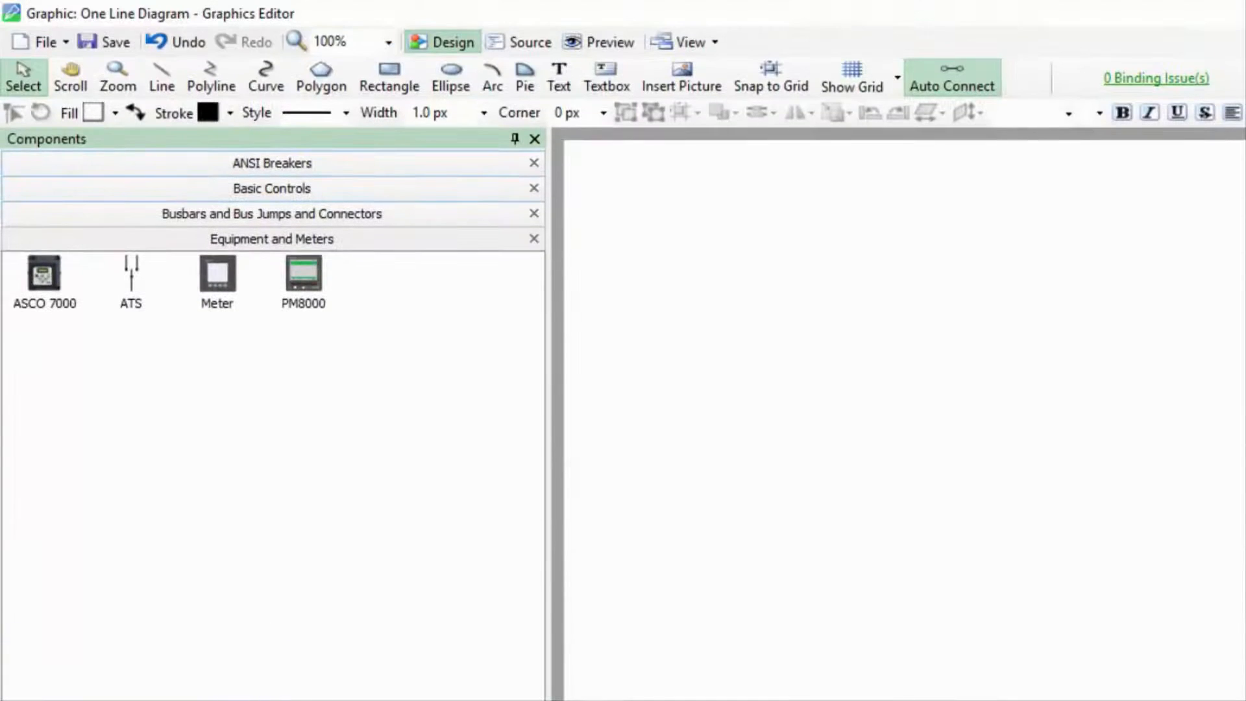
pyautogui.click(272, 163)
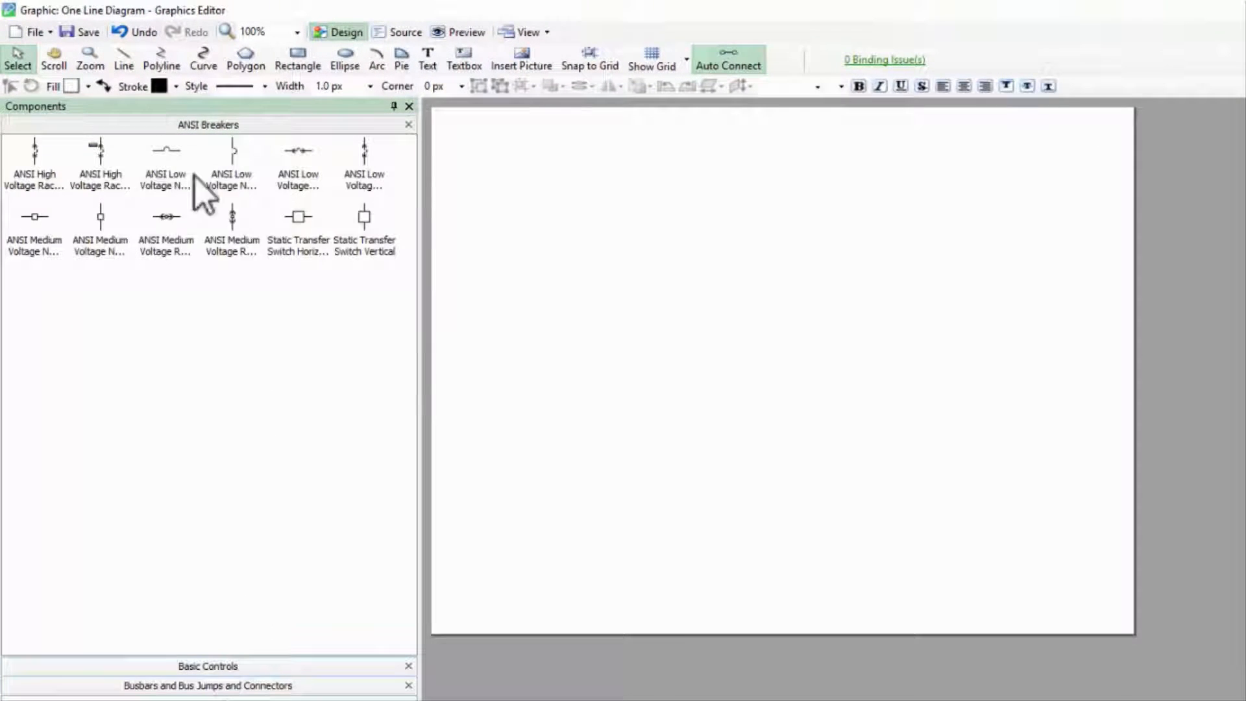
pyautogui.moveTo(231, 151); pyautogui.dragTo(1069, 274)
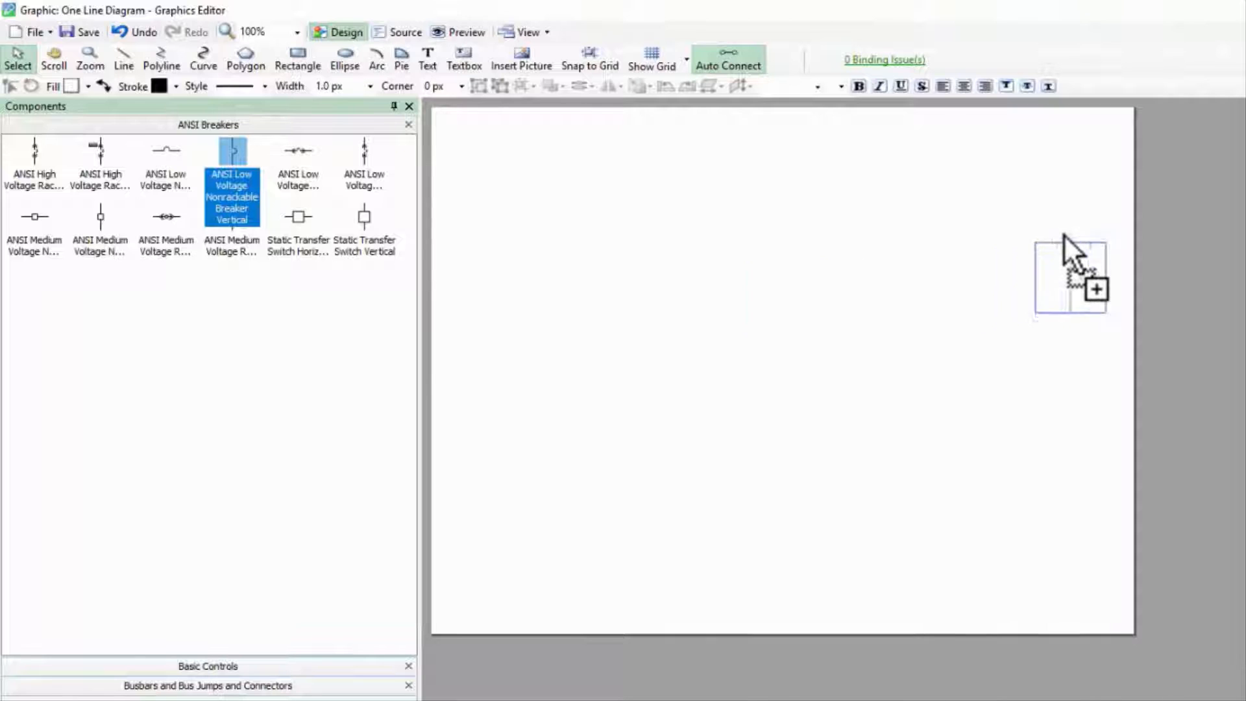
pyautogui.click(1077, 270)
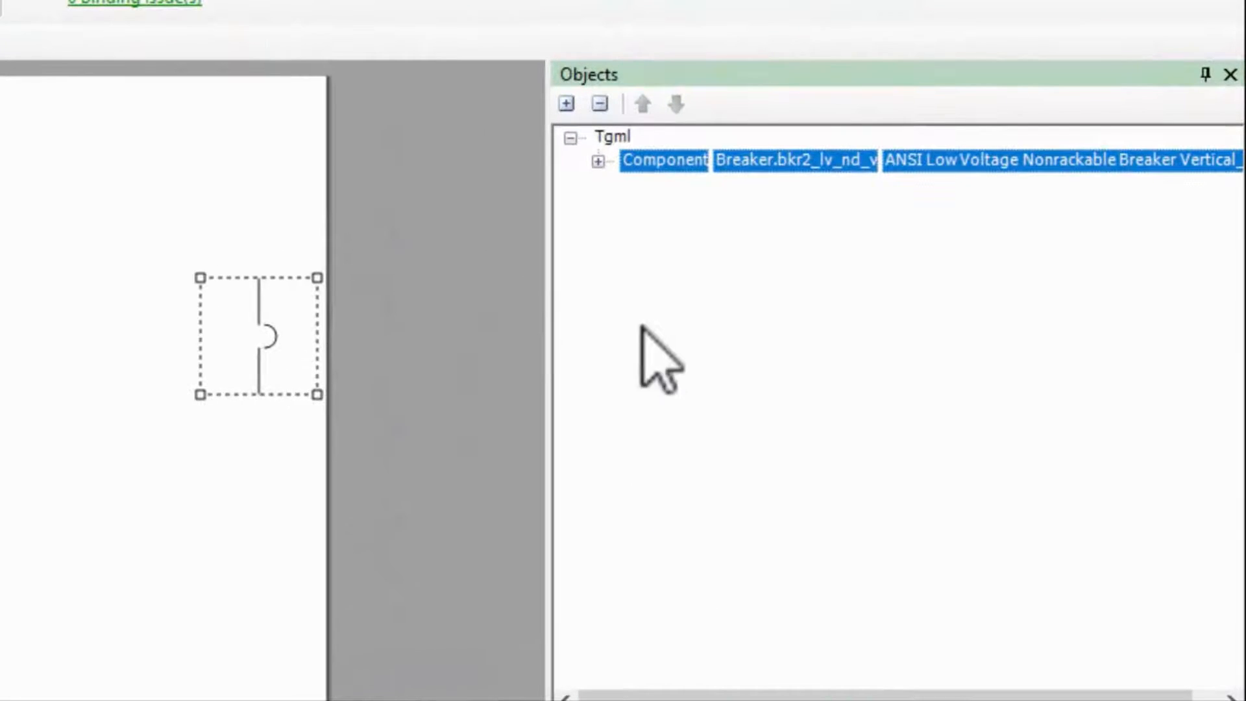
# - Expand the breaker in Objects, inspecting TopBusNameConnector, BottomBusNameConnector, Script and Group
pyautogui.click(599, 161)
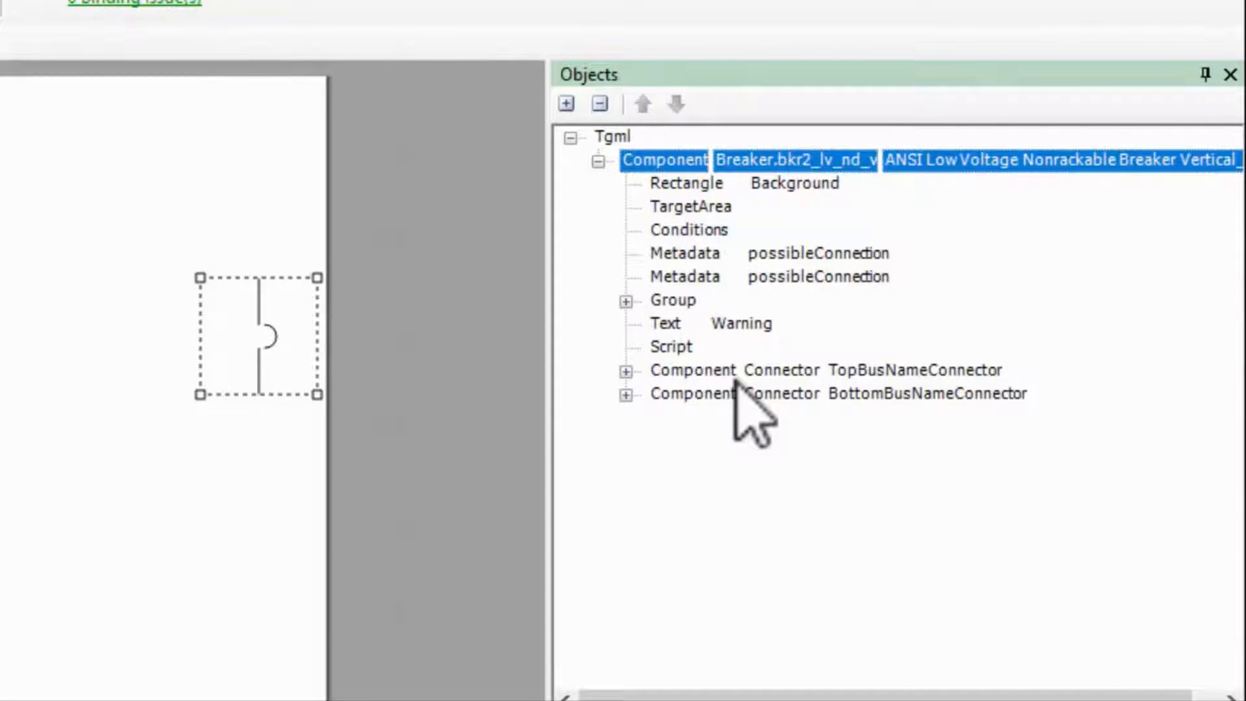
pyautogui.click(781, 370)
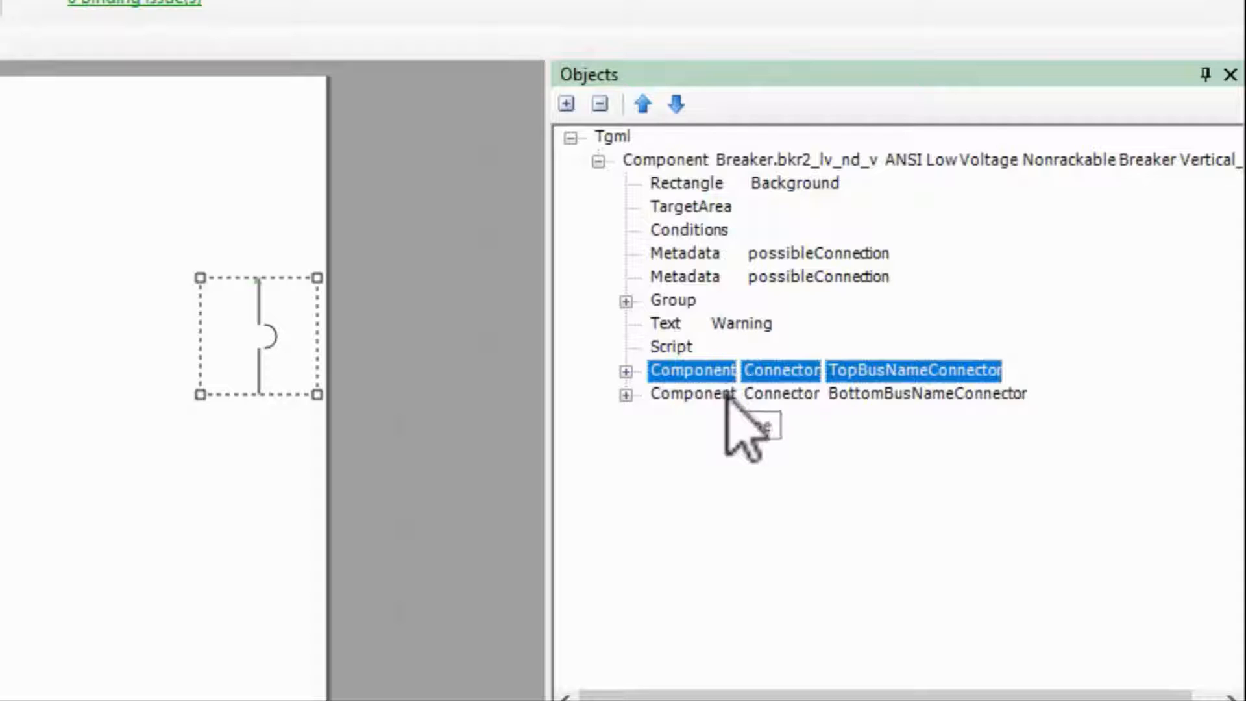
pyautogui.click(922, 394)
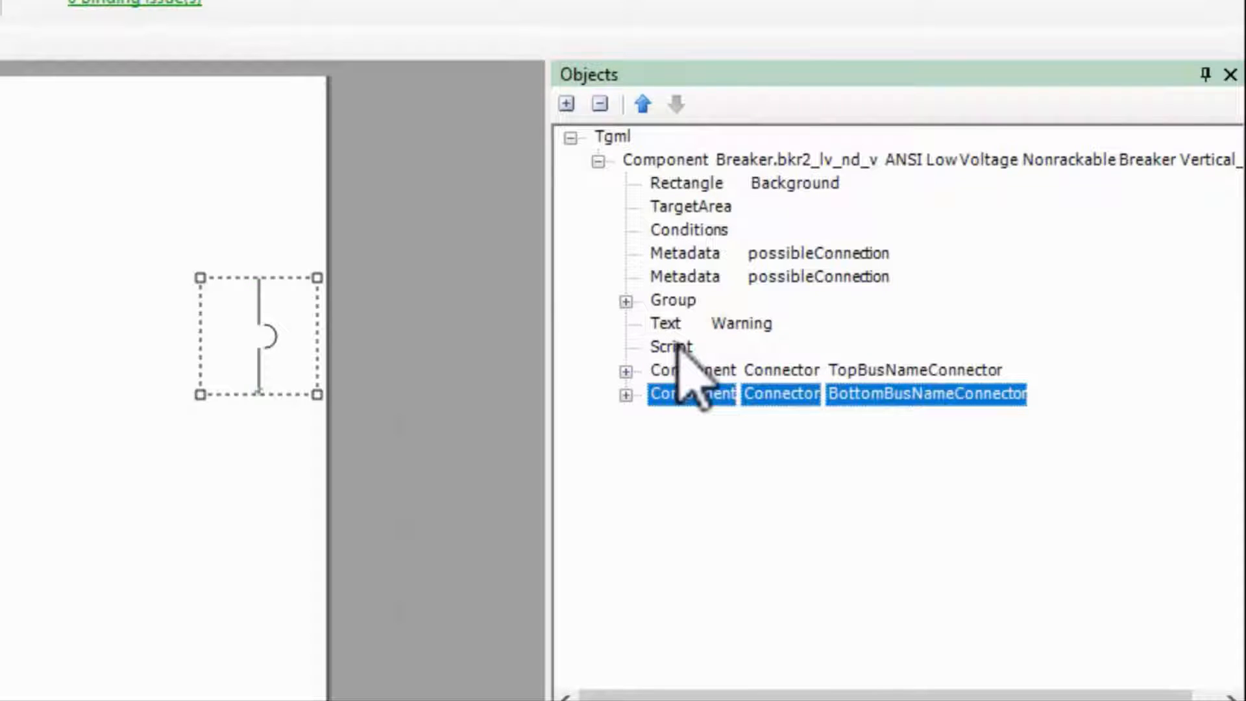
pyautogui.click(671, 346)
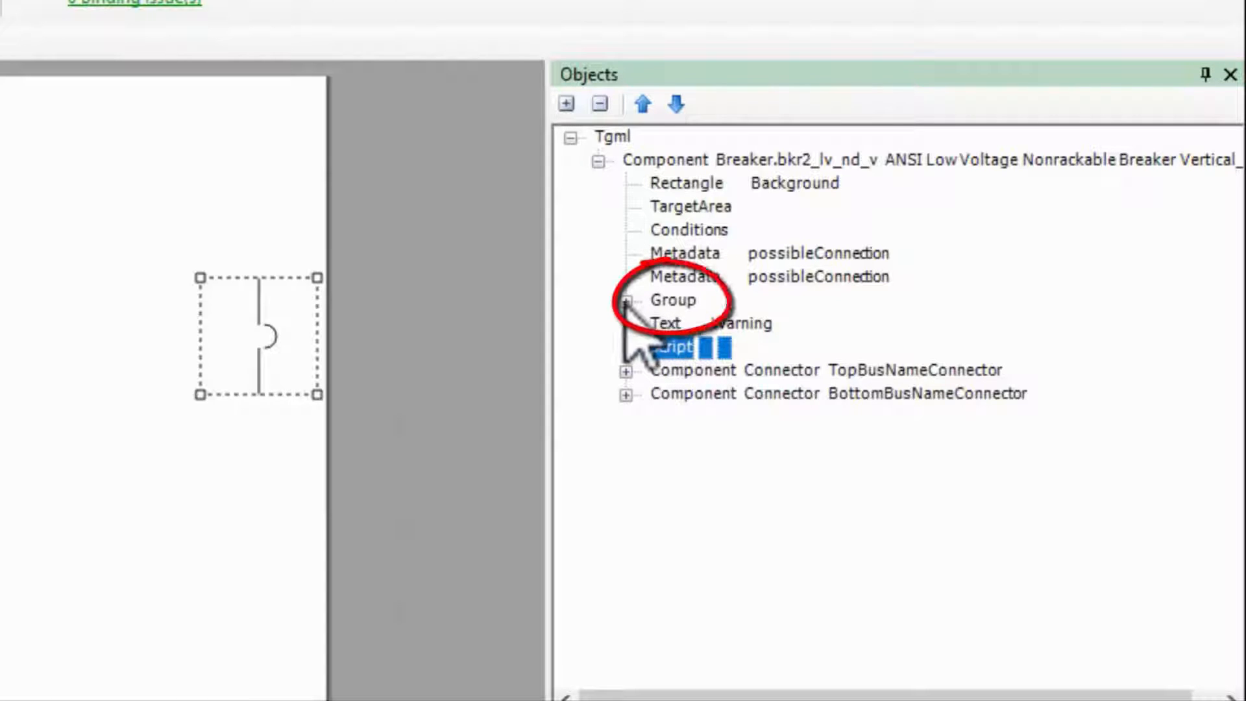
pyautogui.click(628, 301)
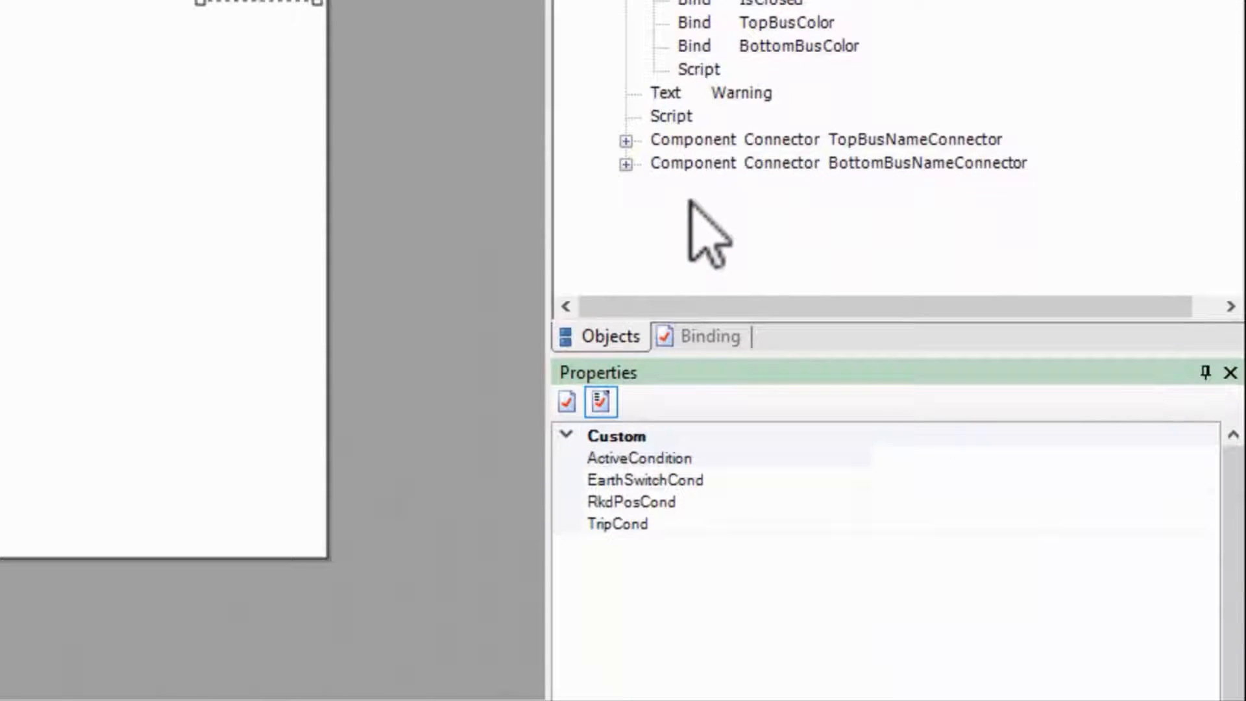
pyautogui.moveTo(658, 553)
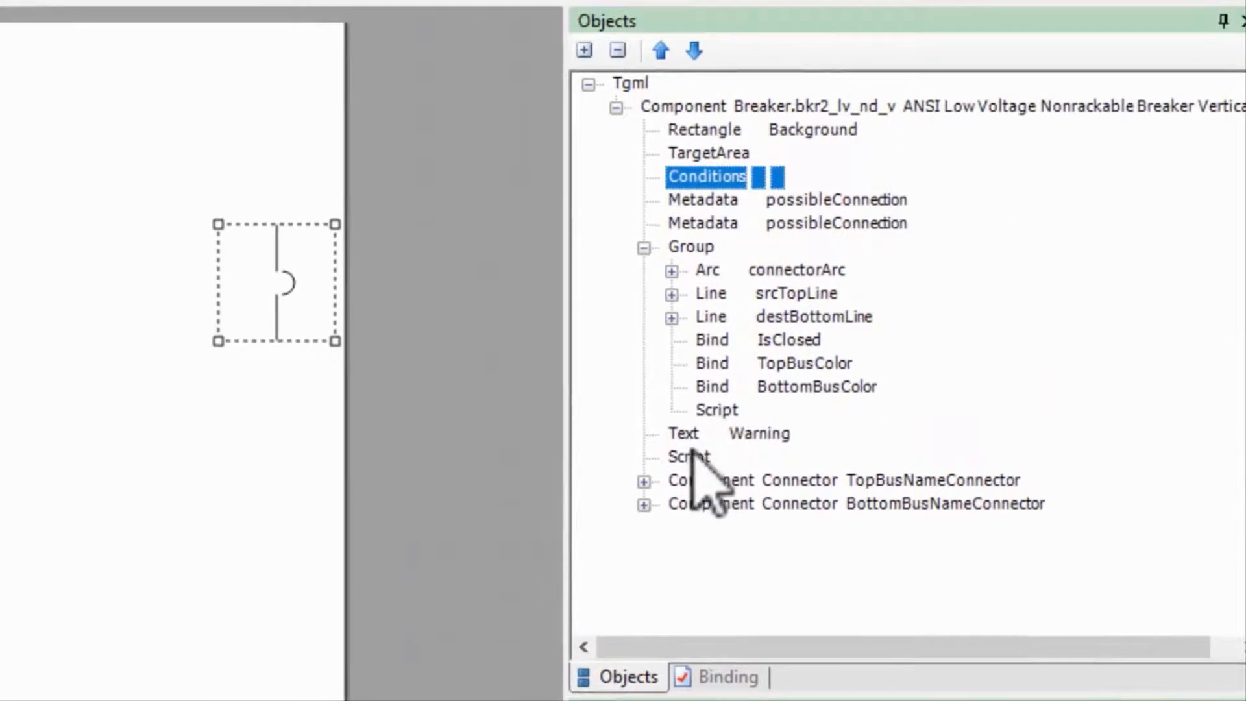
pyautogui.click(681, 120)
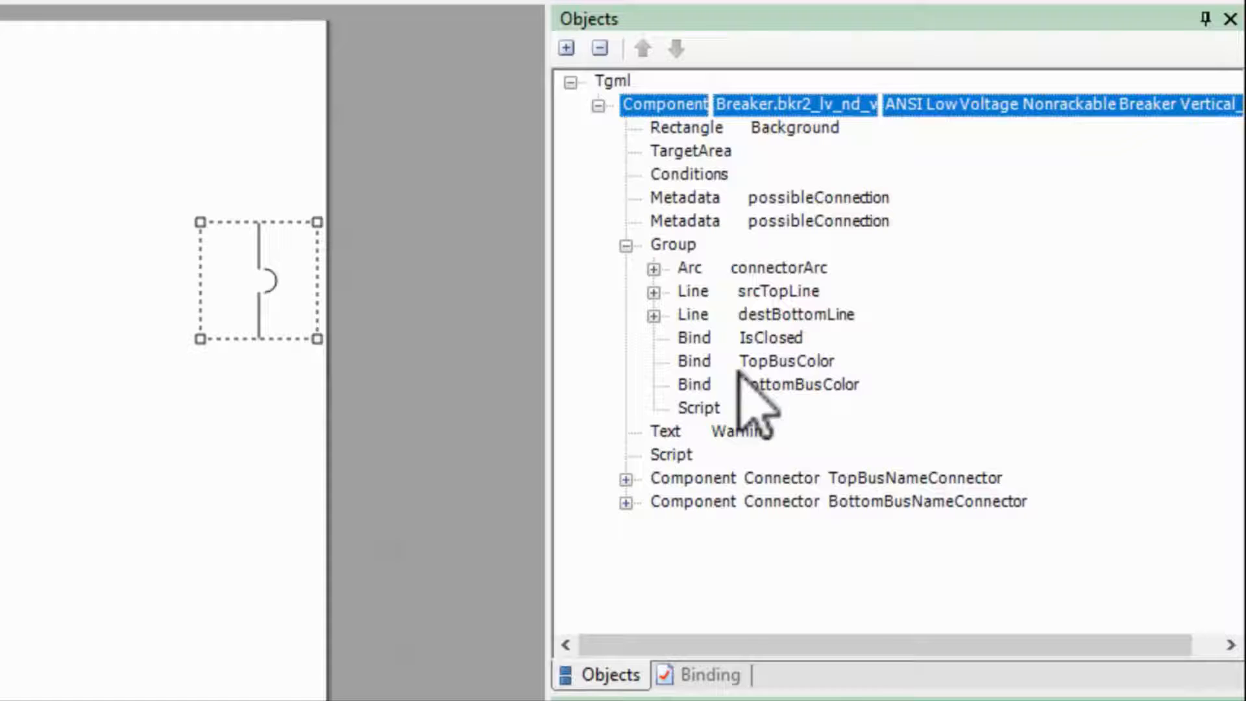
# - View the breaker's script, scroll through its functions, then cancel without saving
pyautogui.click(666, 431)
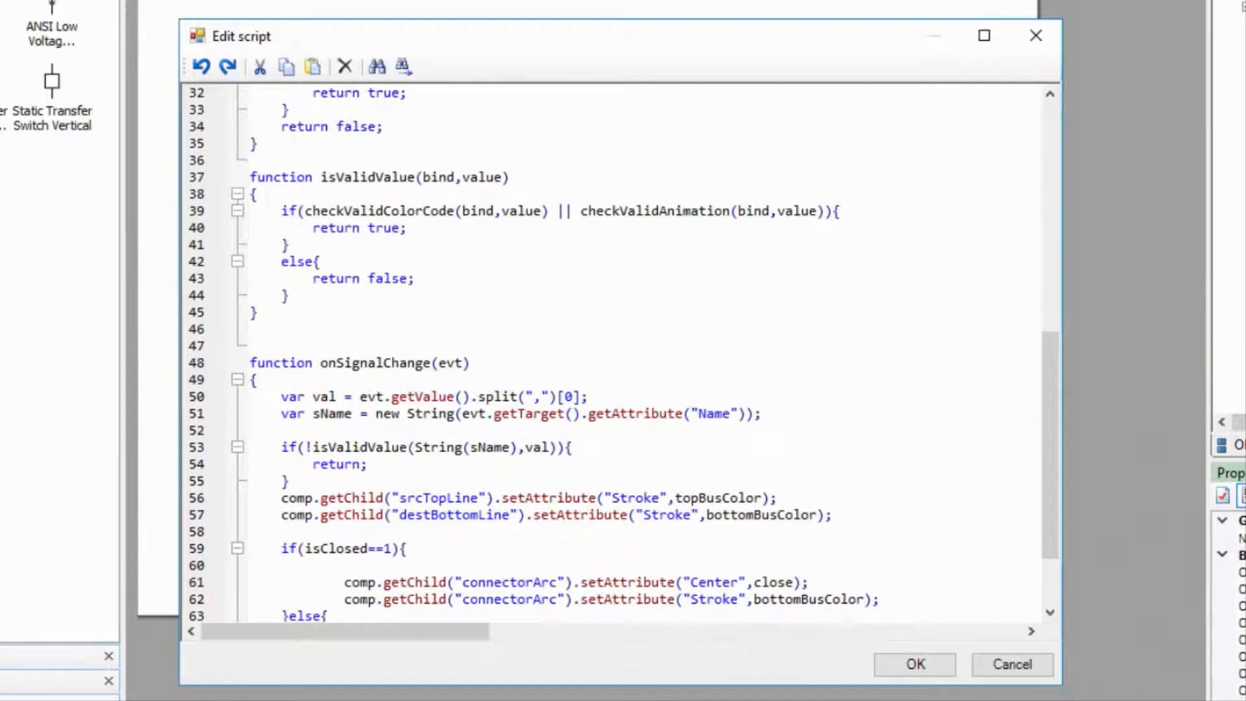
pyautogui.moveTo(998, 313)
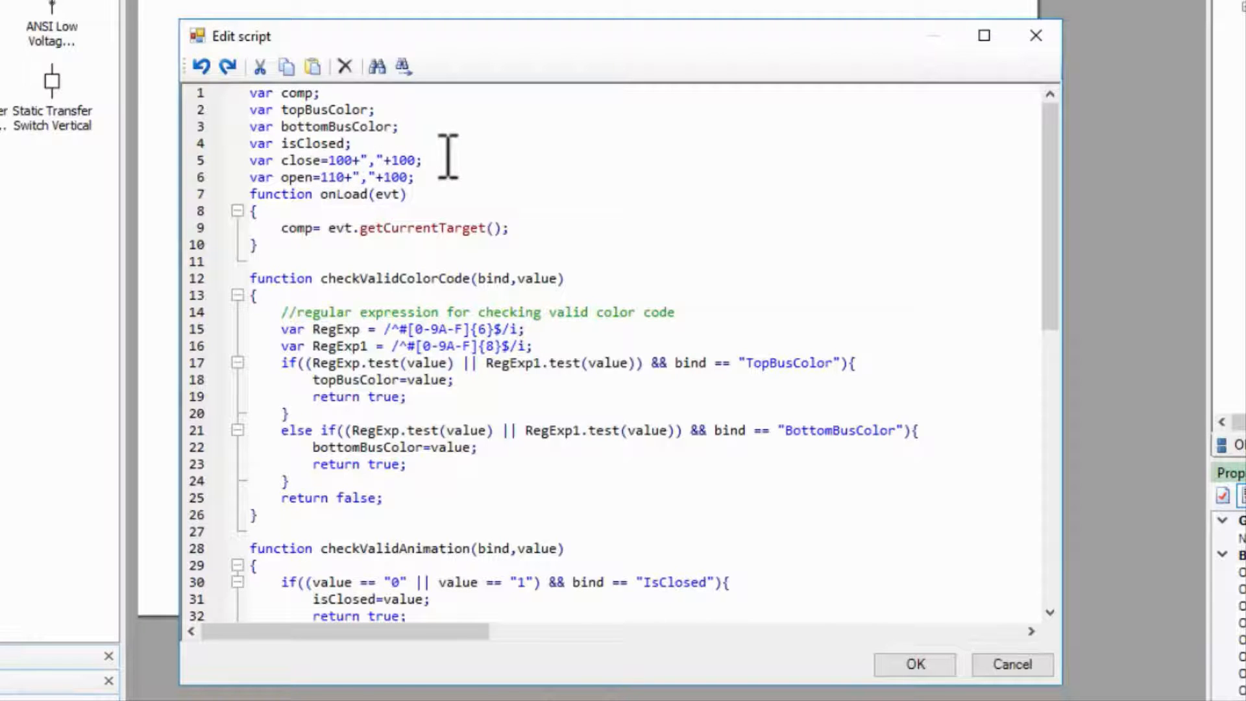
pyautogui.moveTo(437, 162)
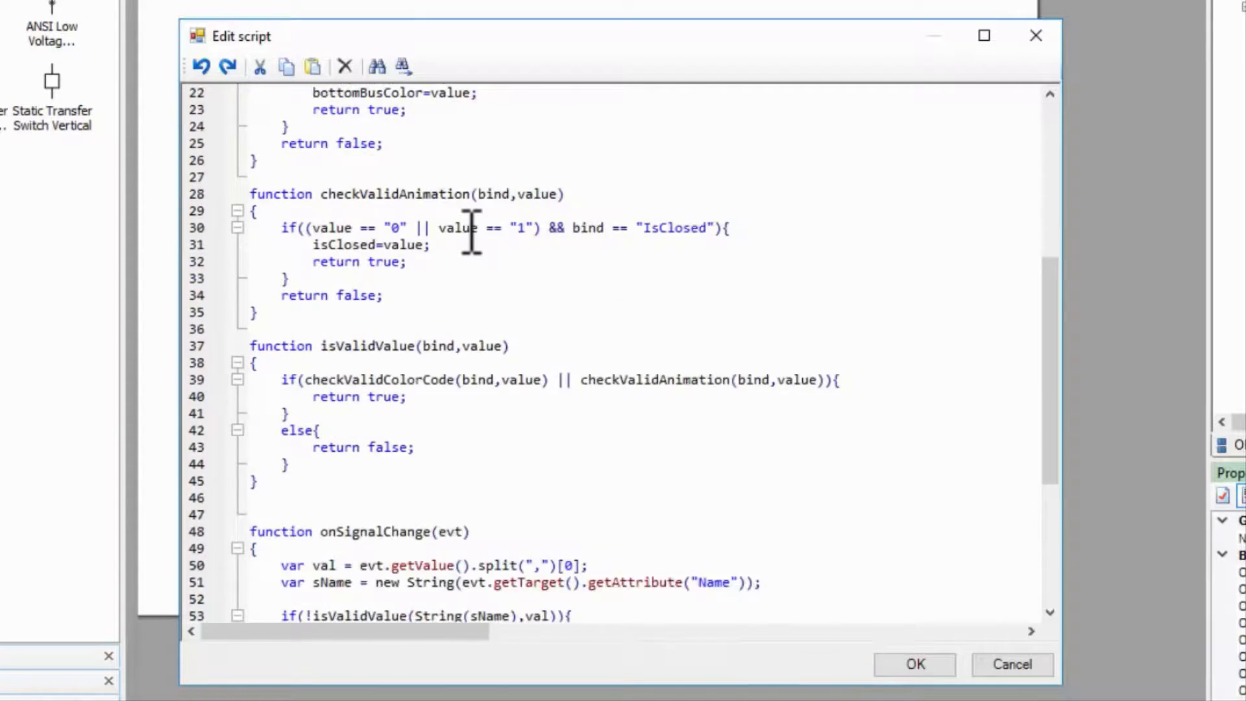
pyautogui.scroll(-3)
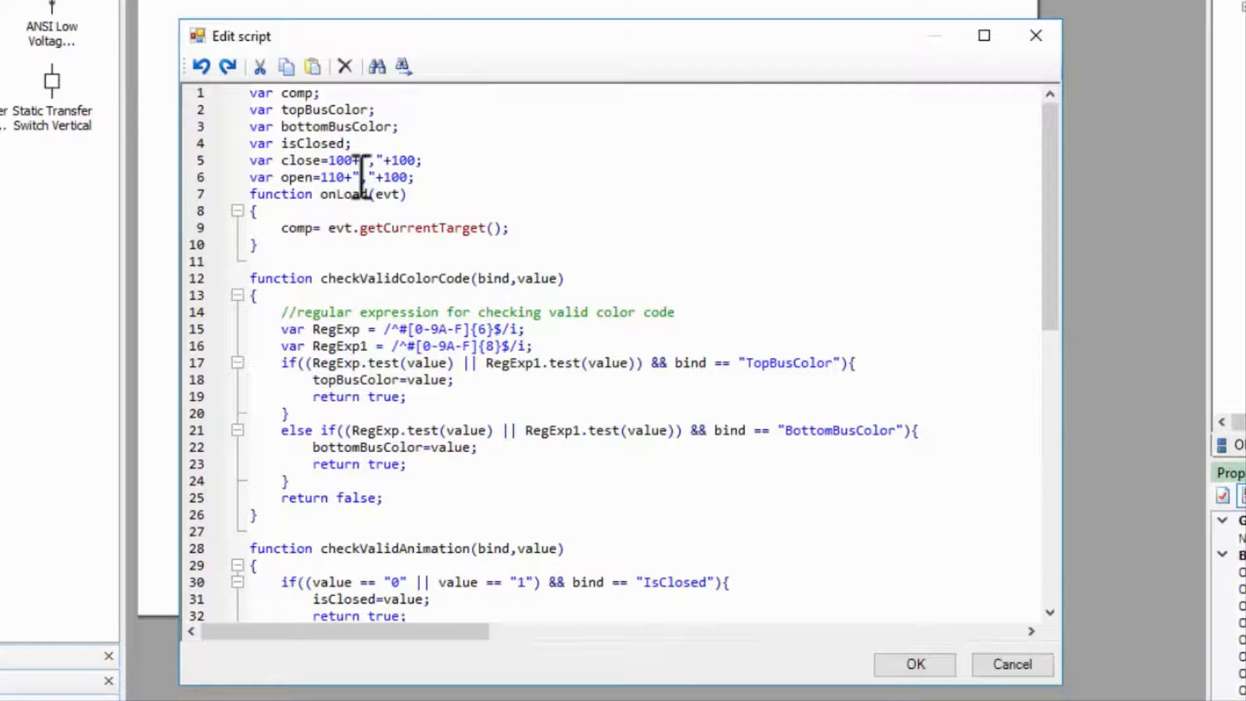
pyautogui.scroll(-3)
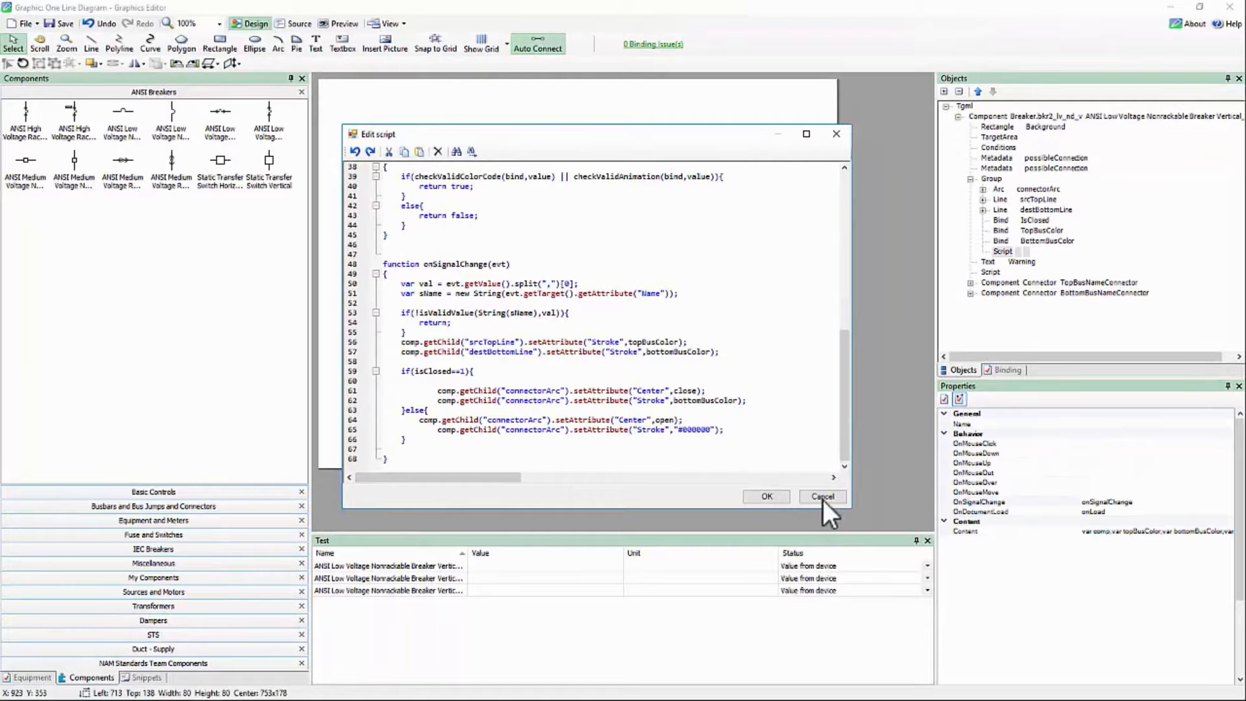
pyautogui.click(822, 496)
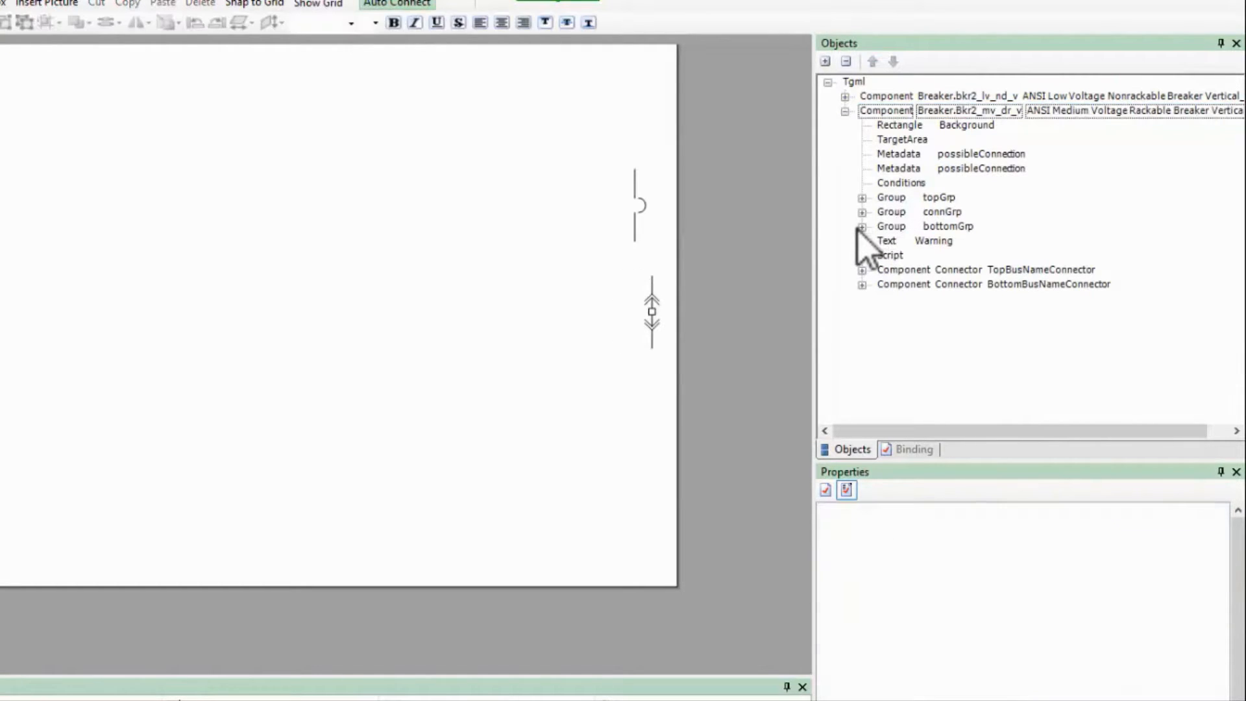
# - Expand the rackable breaker's bottomGrp and connGrp groups in the Objects pane
pyautogui.click(863, 226)
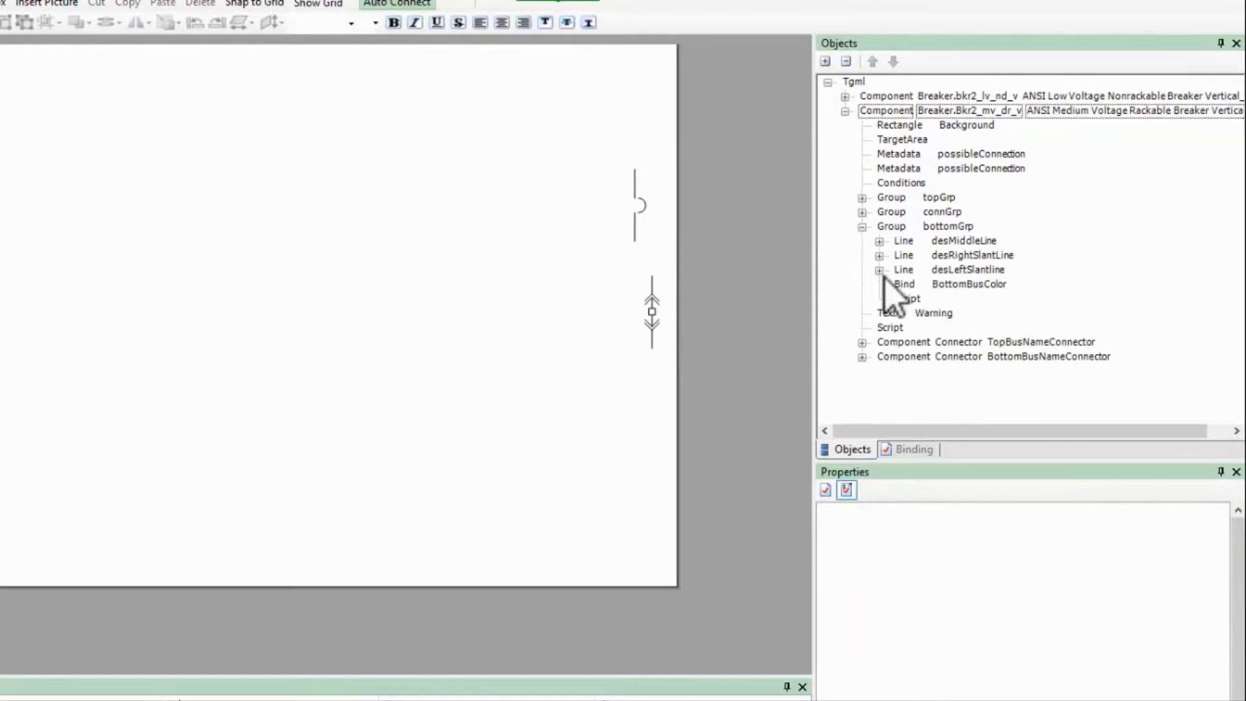
pyautogui.click(862, 212)
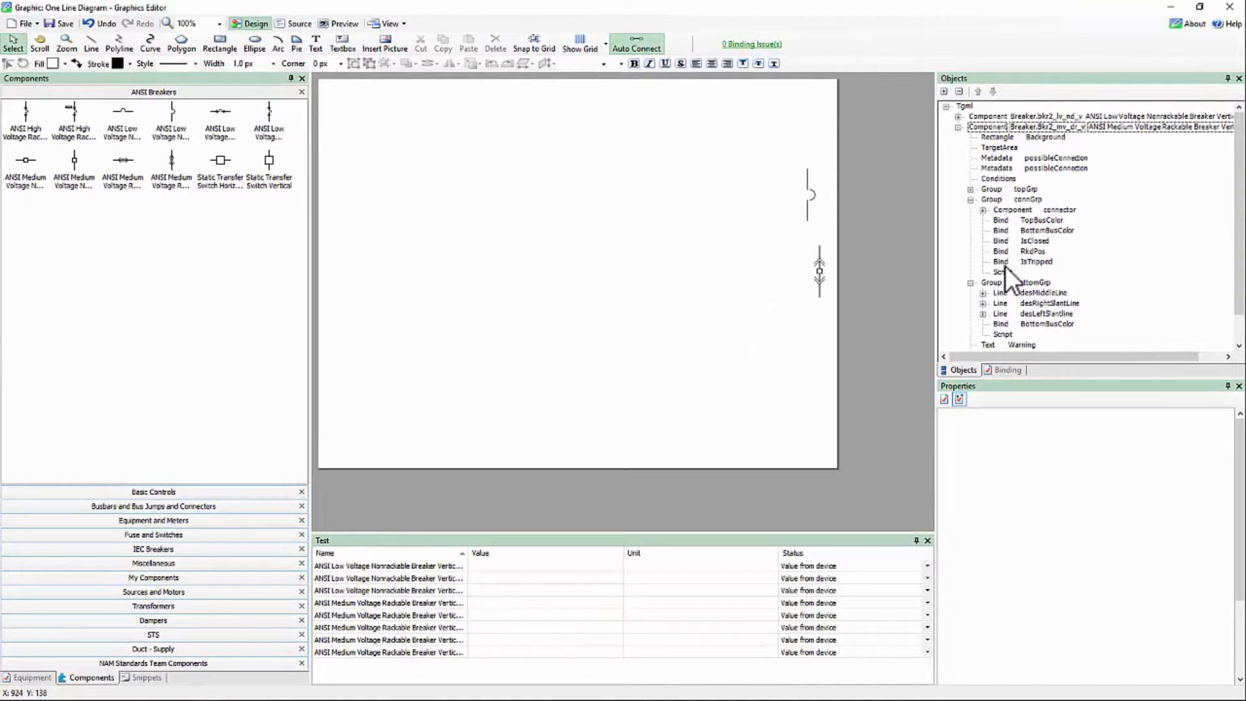
pyautogui.moveTo(815, 224)
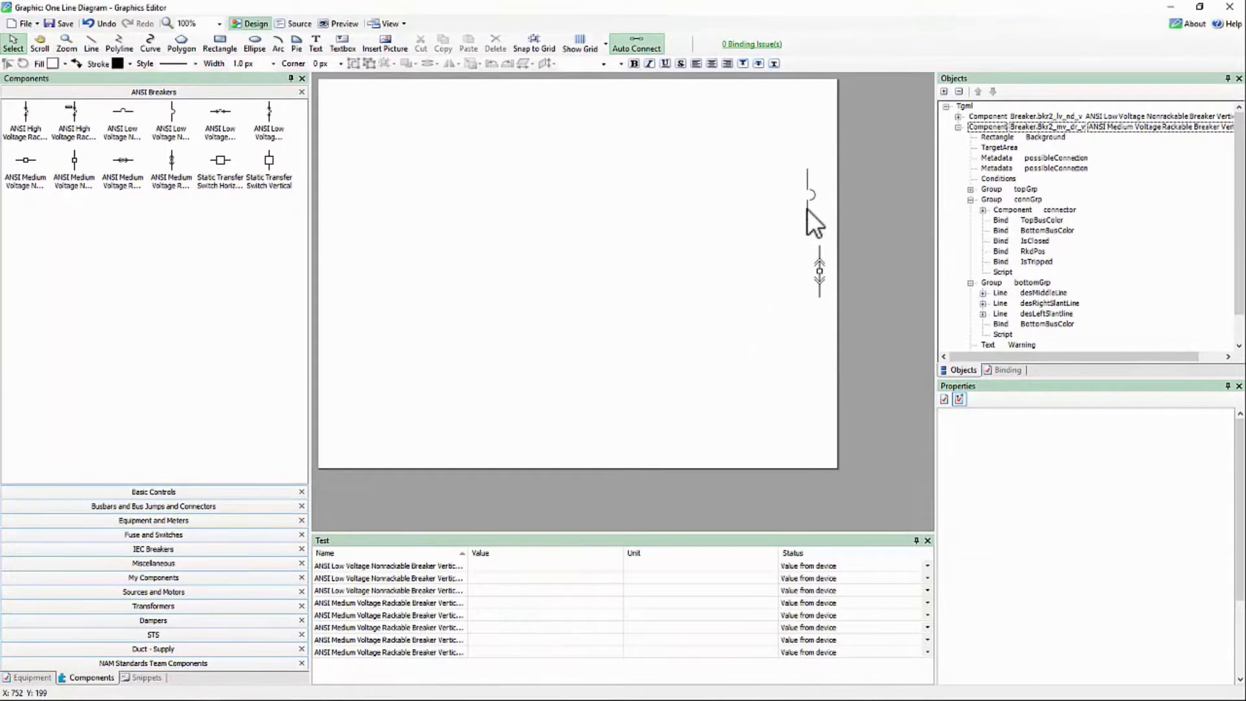